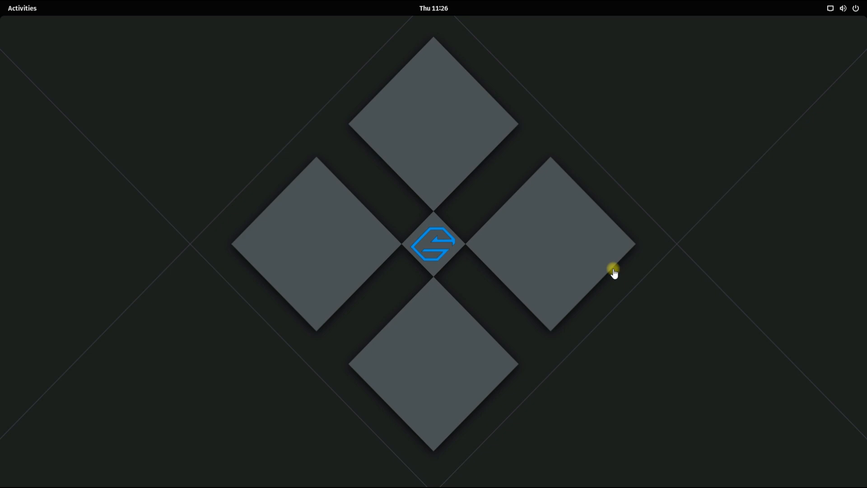
mouse_move(40, 41)
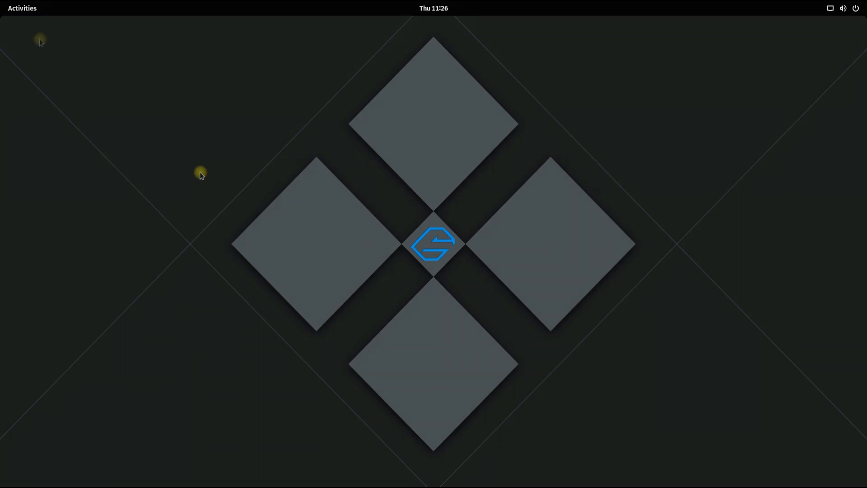
Step: Launch a Terminal window from the Activities overview dock
left_click(22, 8)
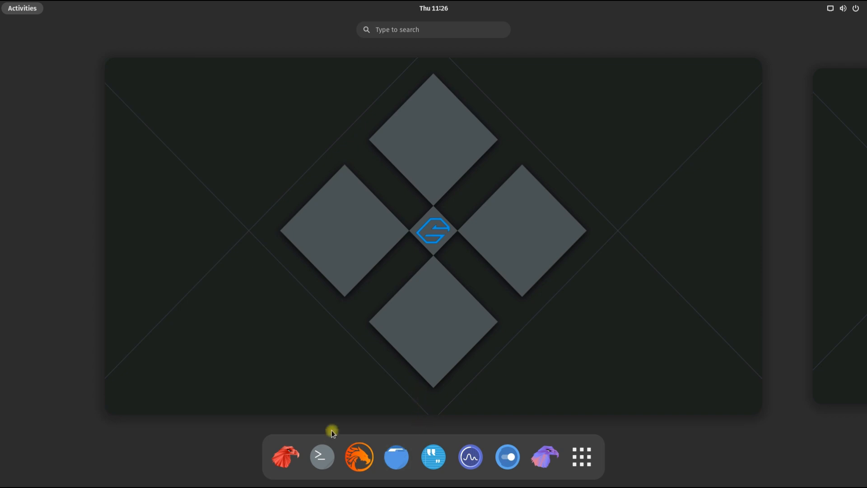
left_click(322, 457)
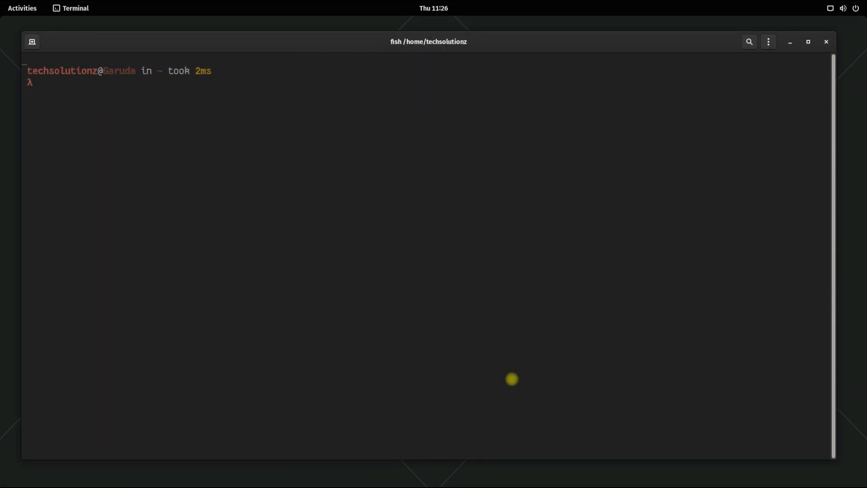
Step: Run 'sudo pacman -Sy' to sync the pacman package databases
type("sudo pacman -Sy")
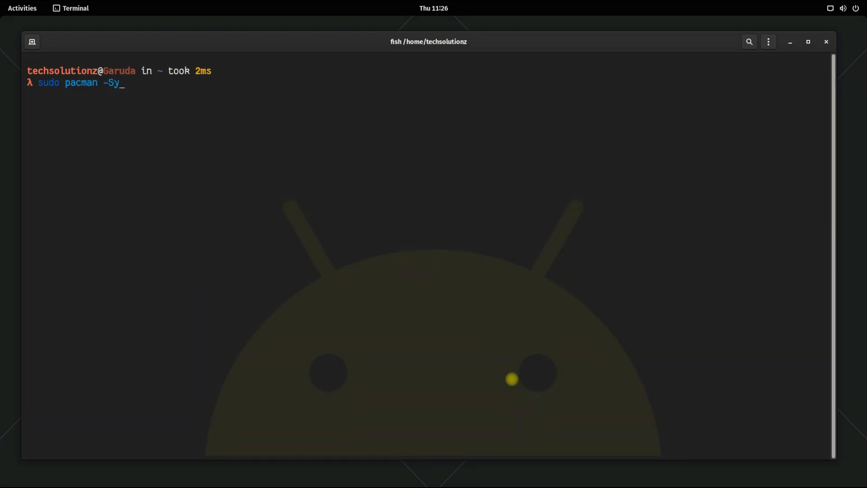
key("Return")
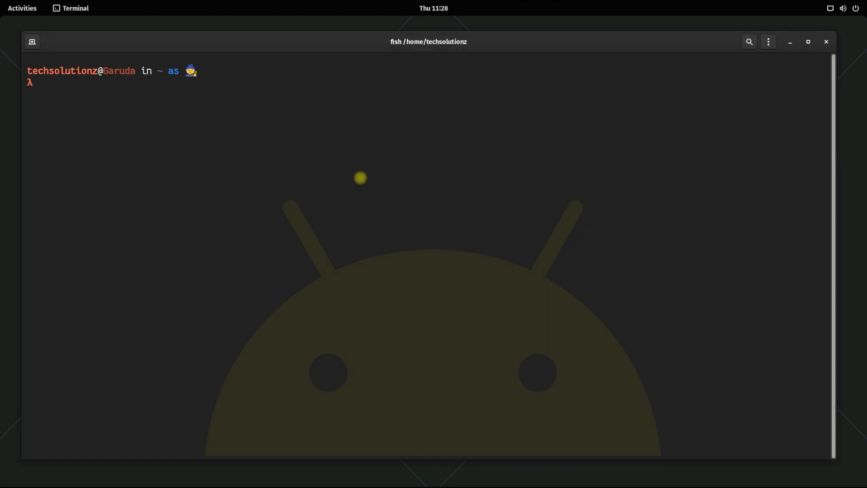
mouse_move(308, 166)
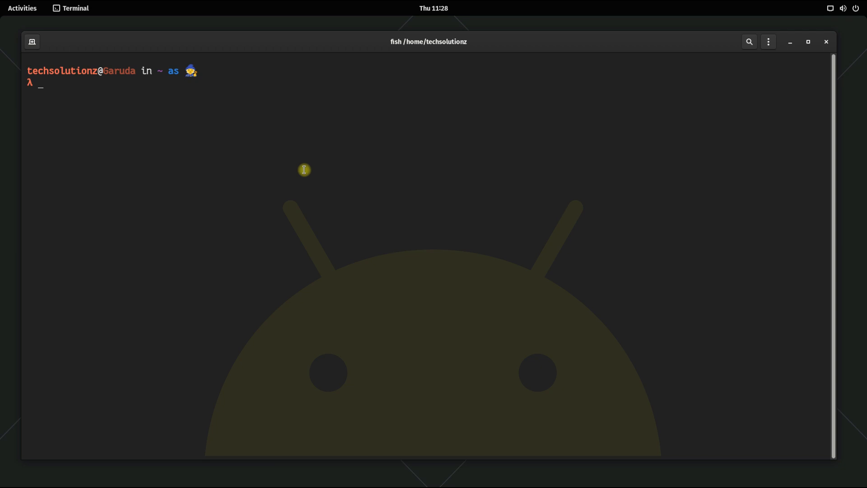
mouse_move(25, 37)
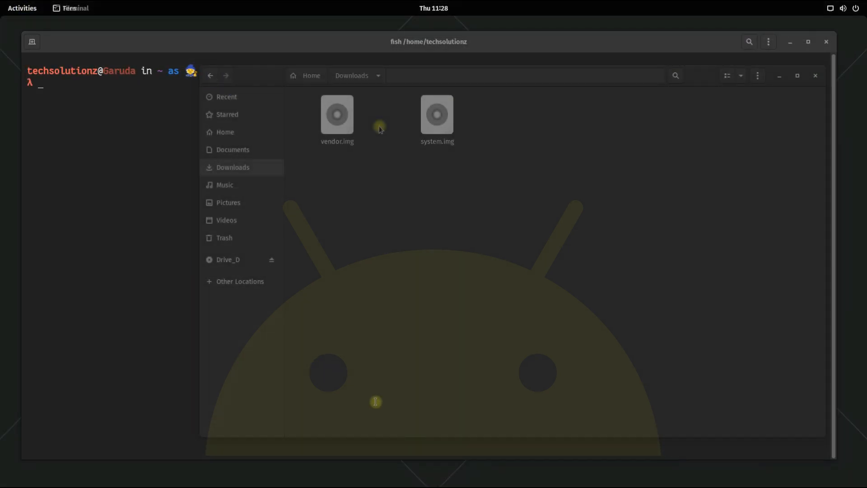
Step: Select system.img and vendor.img in the Downloads folder of Files
left_click(437, 115)
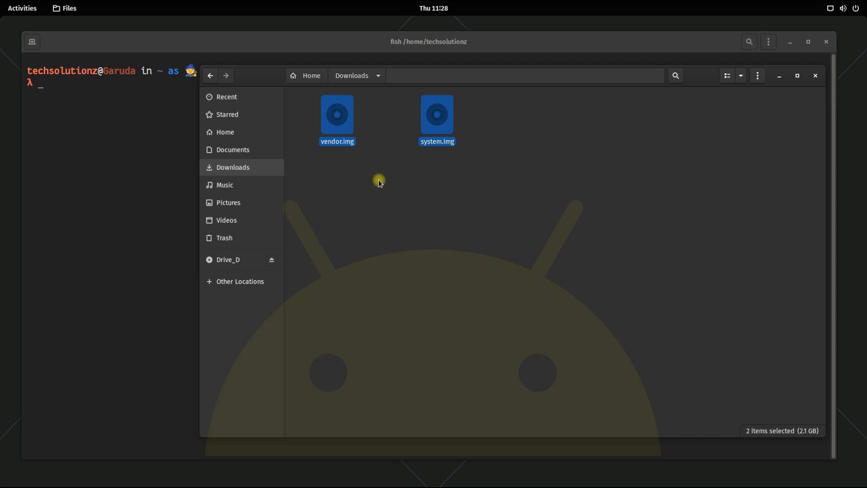
mouse_move(381, 181)
type("cd Downloads/")
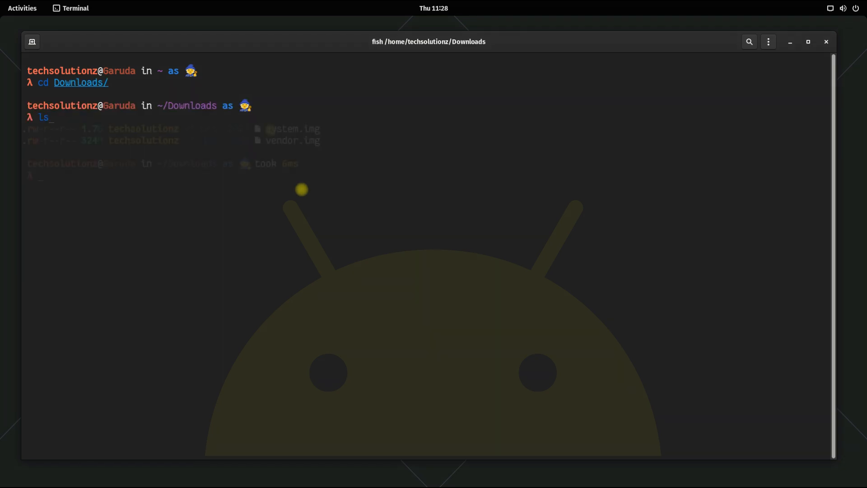
Step: Create the /usr/share/waydroid-extra/images directory with sudo mkdir -p
type("sudo pacman -Syy")
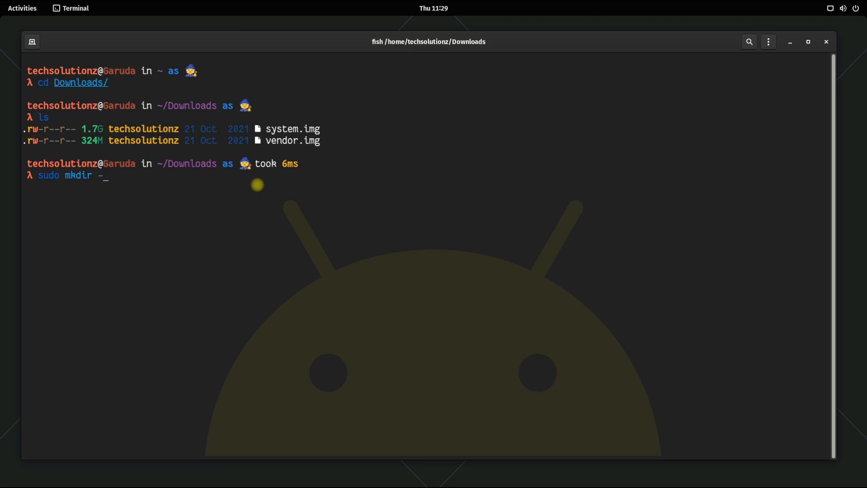
type("p /usr/share/wallpapers/")
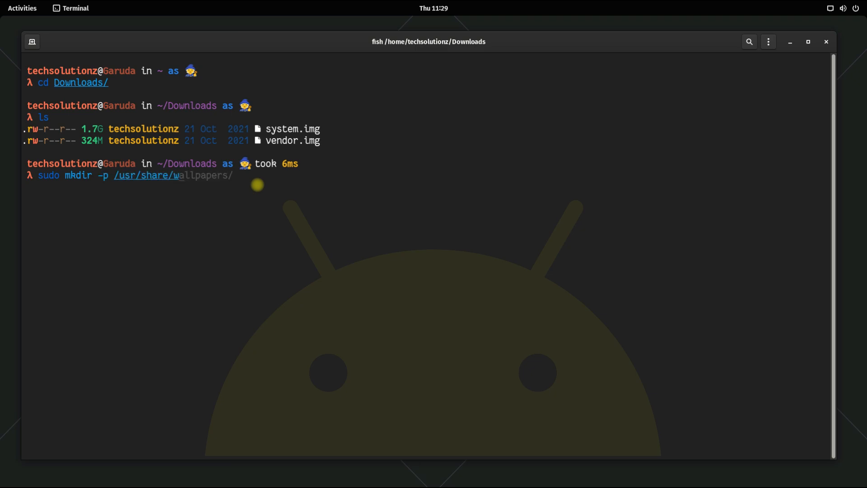
type("waydroid-extra_images")
type("sudo cp")
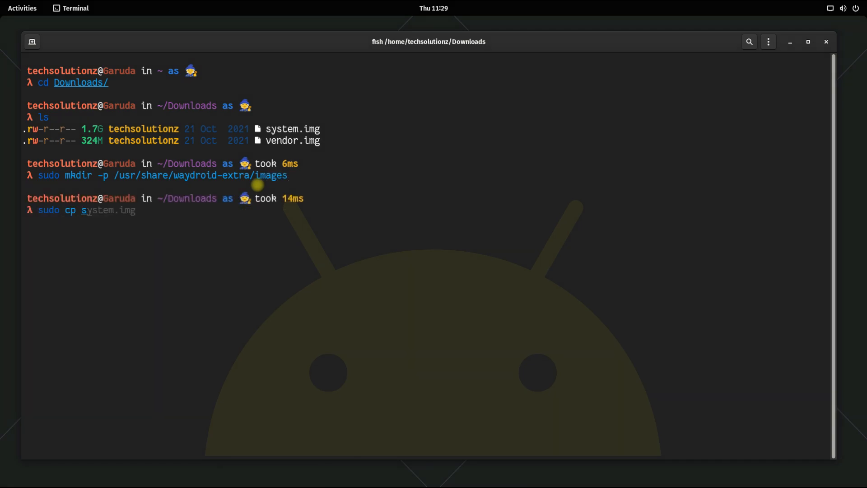
Step: Copy system.img and vendor.img into /usr/share/waydroid-extra/images/ and clear the screen
type("vendor.img /bin/")
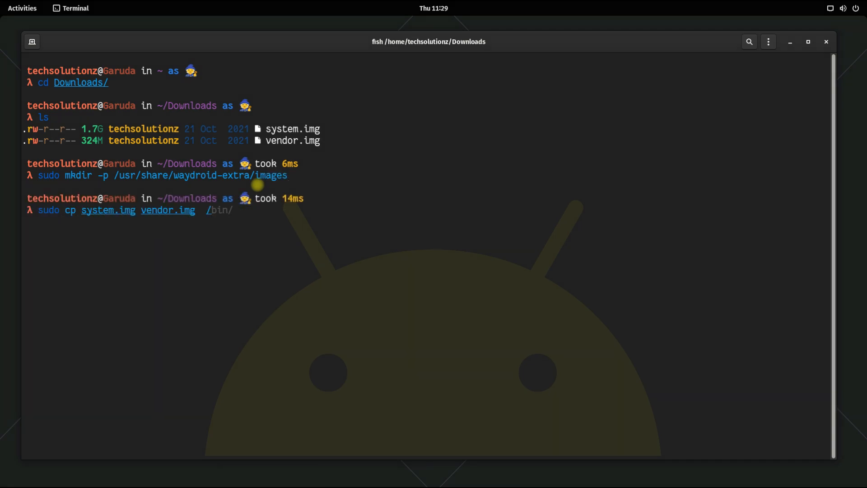
type("usr/share/waydroid-extra/")
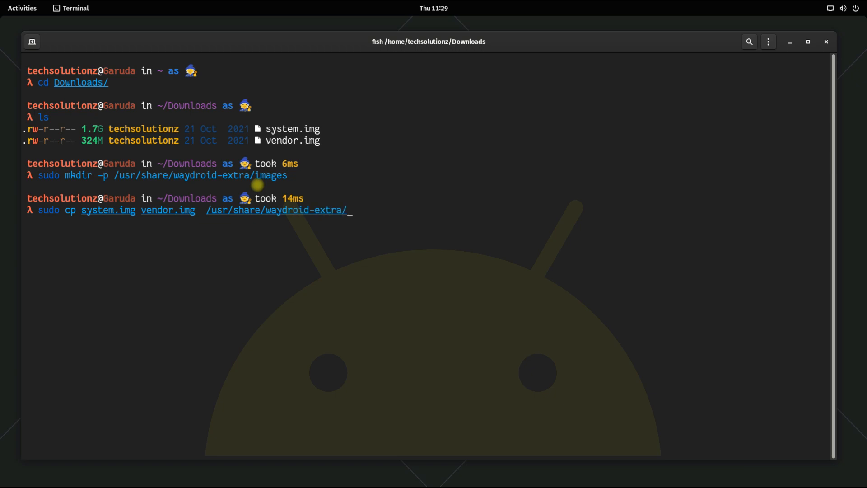
type("images/")
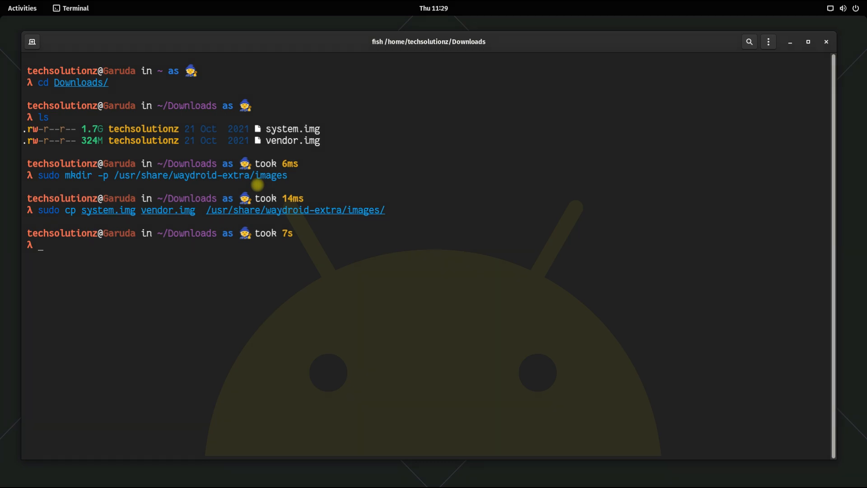
type("clear")
type("yay")
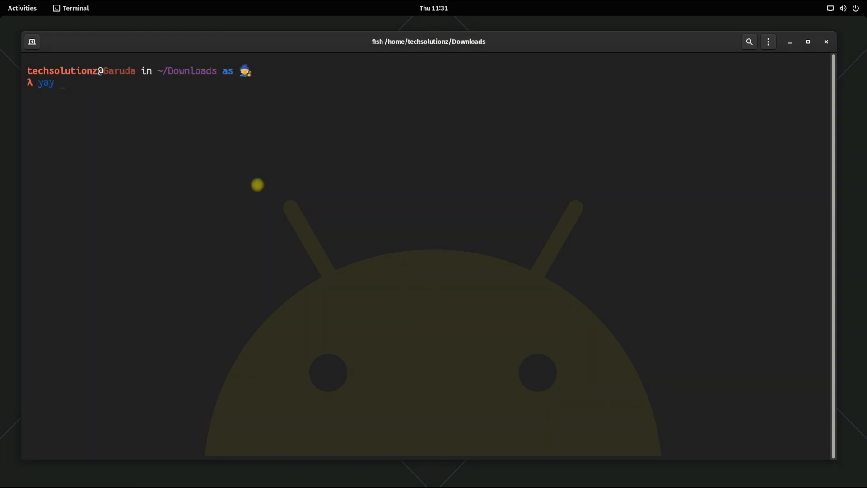
Step: Install nano with 'yay -S nano', answering Y to proceed
type("-S nano")
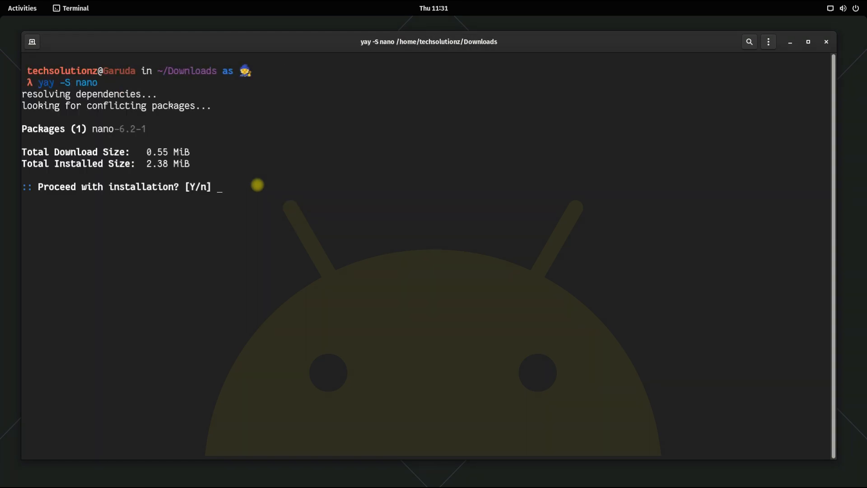
type("Y")
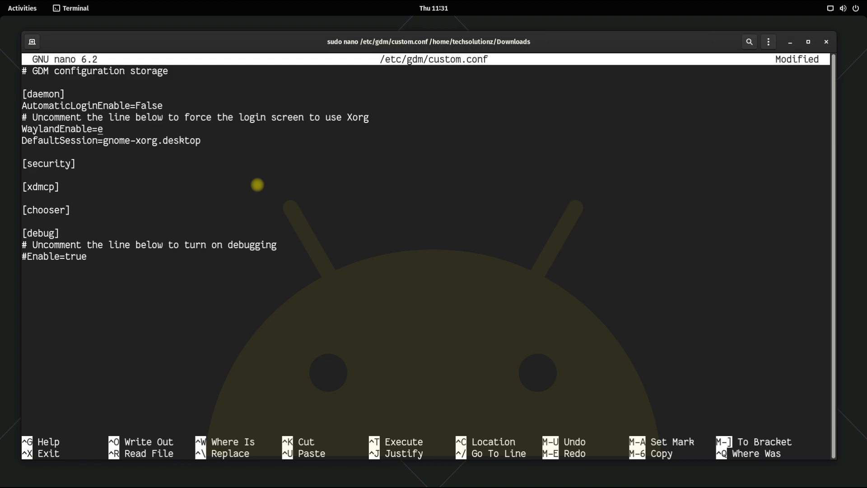
Step: Set WaylandEnable=true in /etc/gdm/custom.conf and save the file in nano
type("rue")
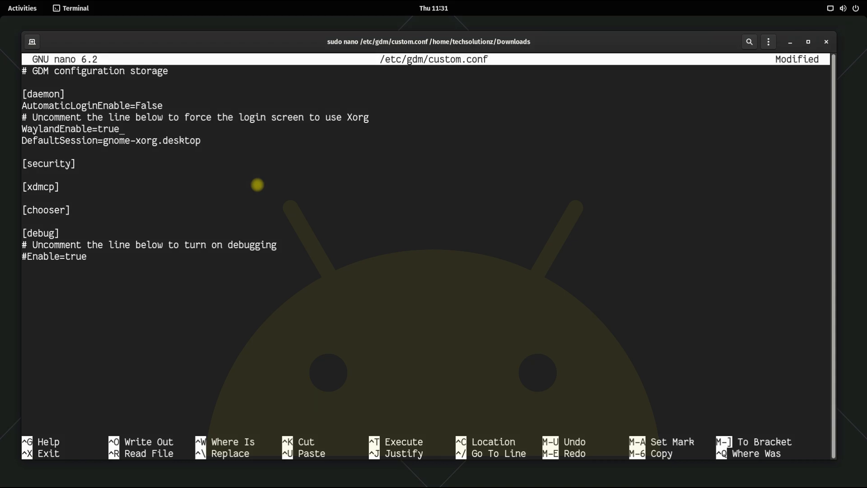
key("ctrl+o")
type("unam")
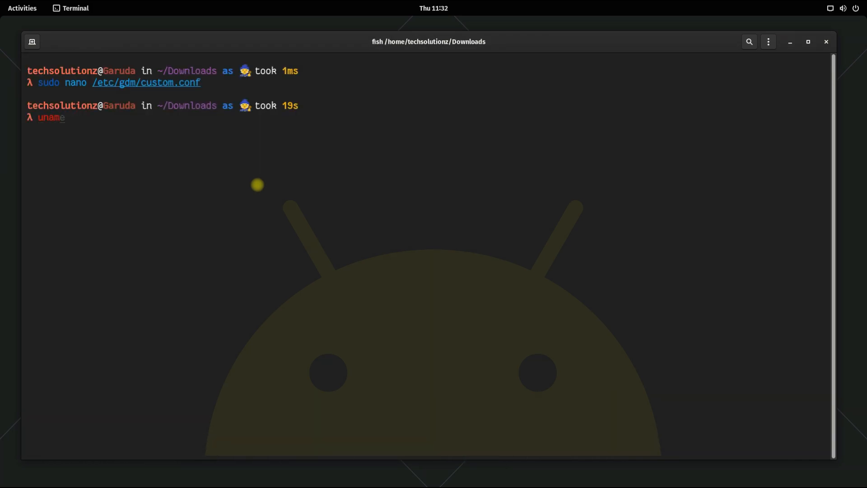
Step: Check the kernel with 'uname -r', then run 'sudo reboot' to restart
type("-r")
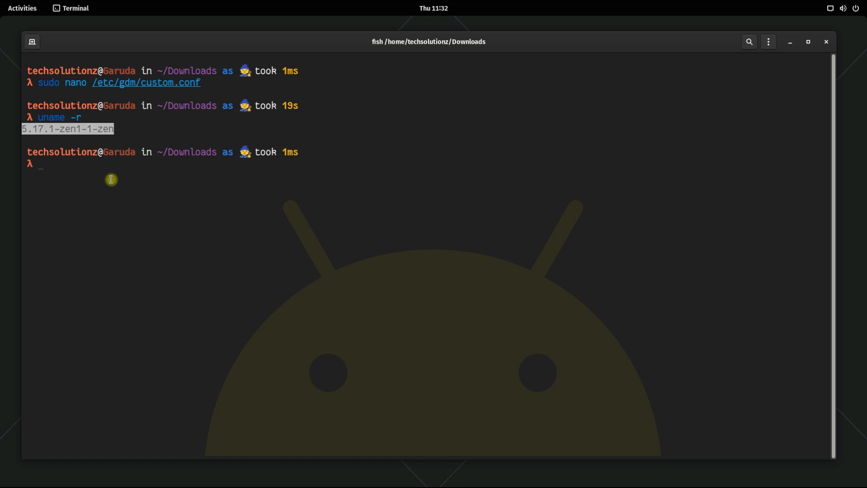
type("sudo reboot")
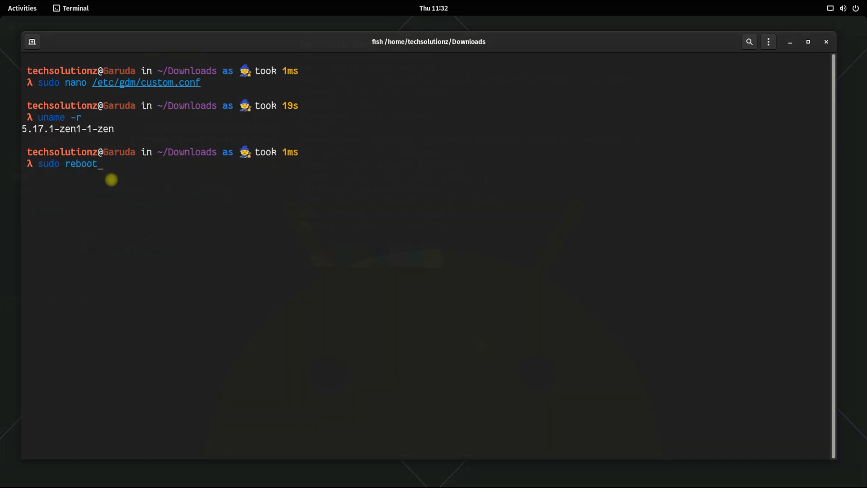
key("Return")
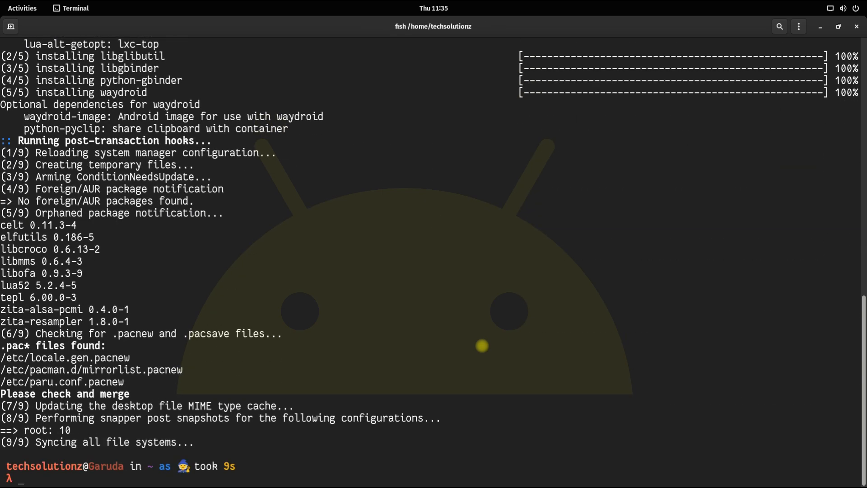
Step: Clear the terminal and run 'sudo waydroid init'
type("clear")
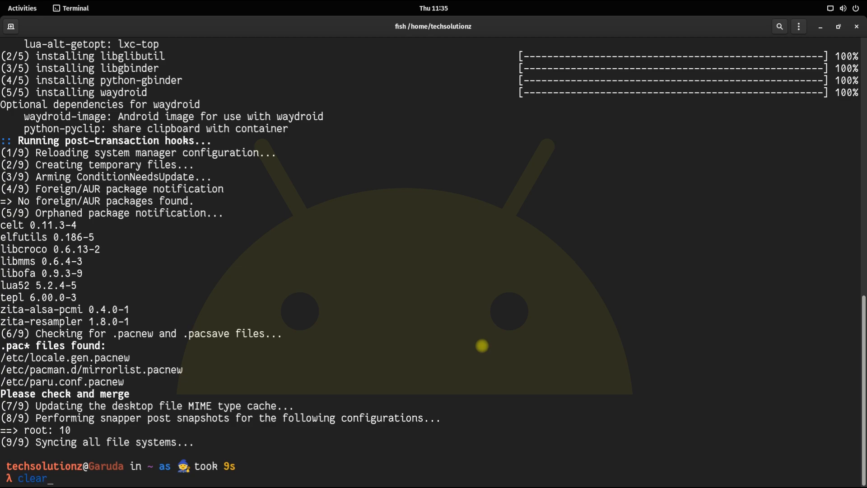
key("Return")
type("sudo waydroid i")
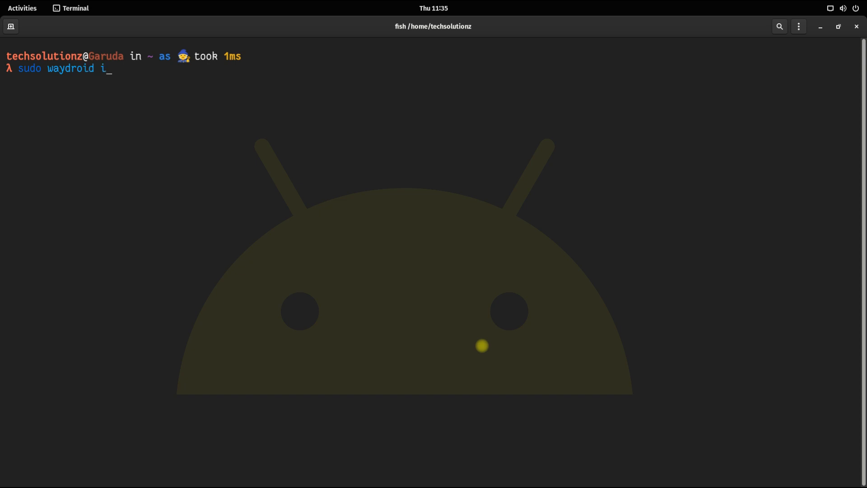
type("nit")
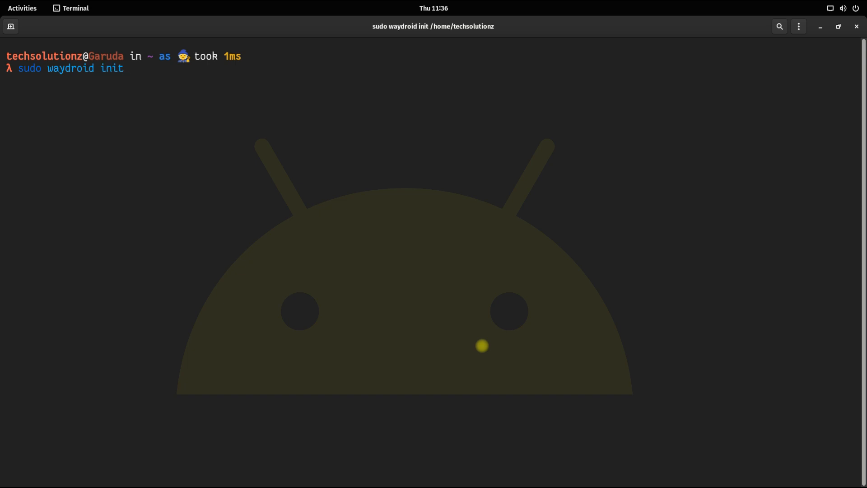
key("Return")
type("sudo restart")
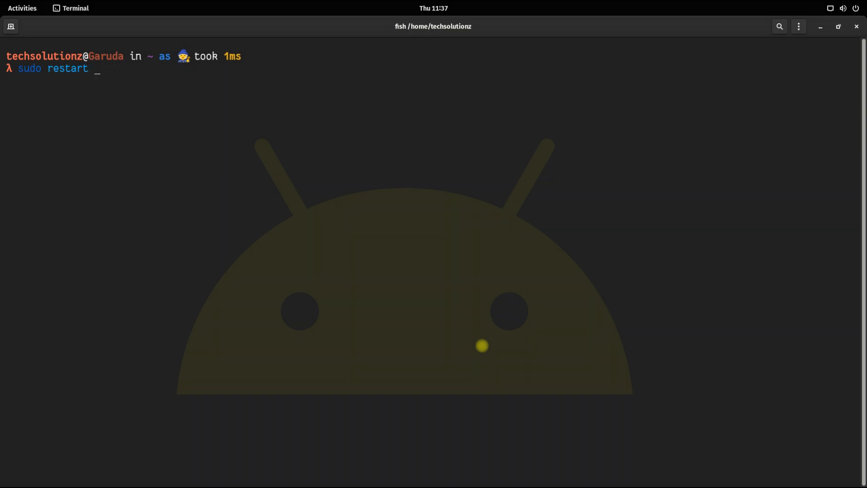
Step: Restart waydroid-container.service, check 'waydroid status', and begin the container start command
type("systemctl")
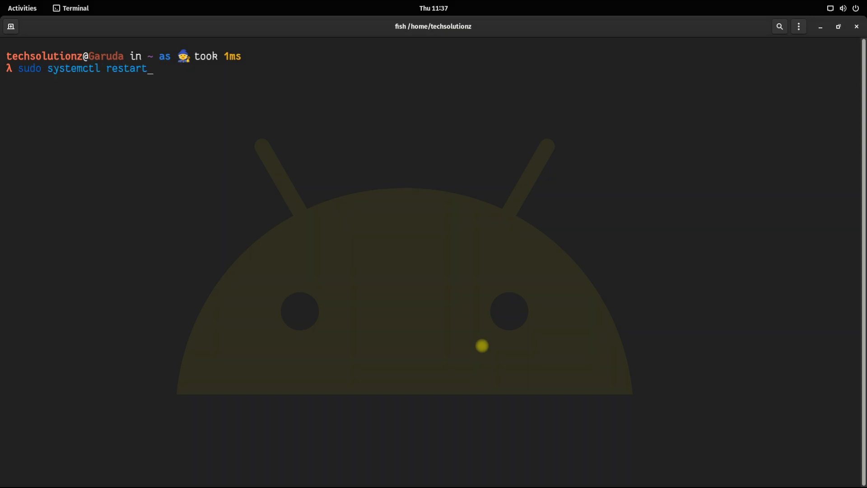
type("waydroid-container.service")
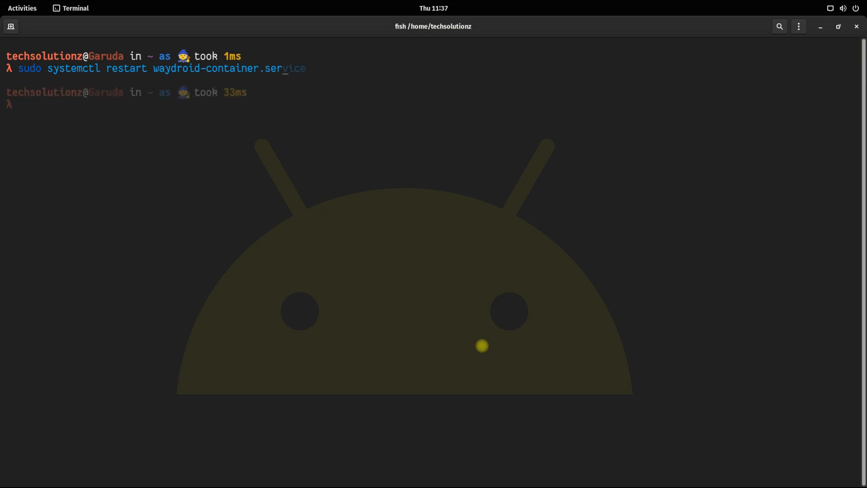
type("waydroid status")
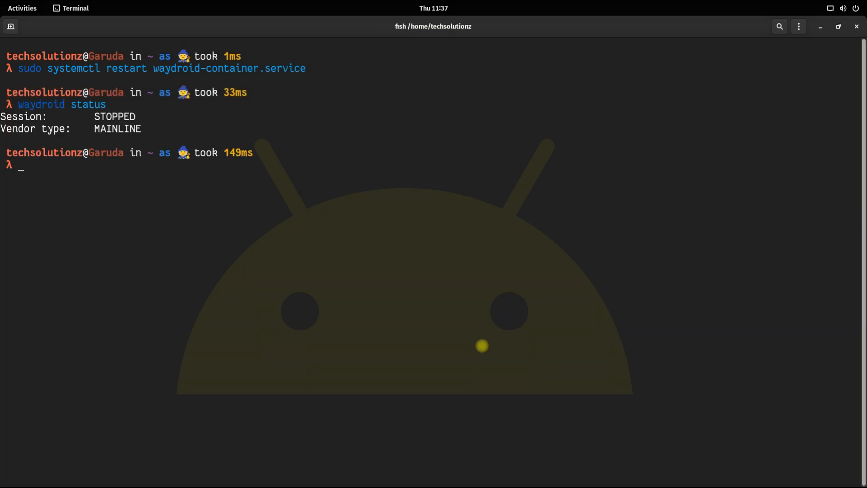
type("sudo waydroid containe")
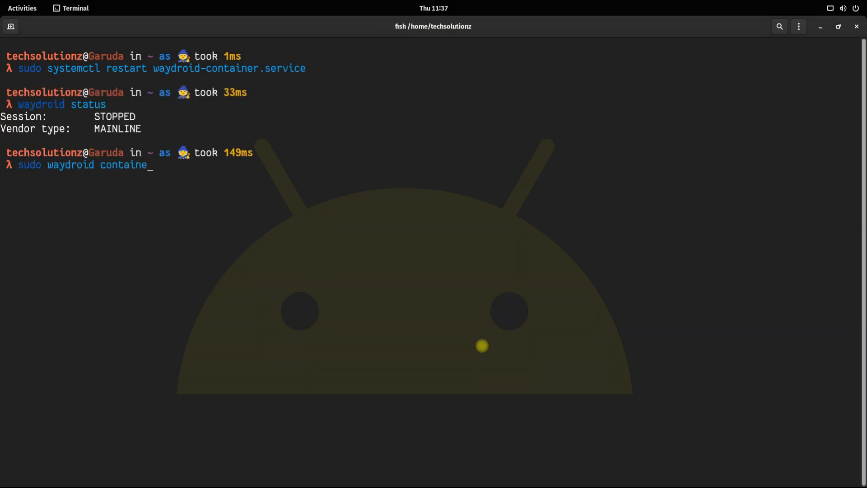
Step: Start 'waydroid session start' from a second terminal tab
right_click(414, 107)
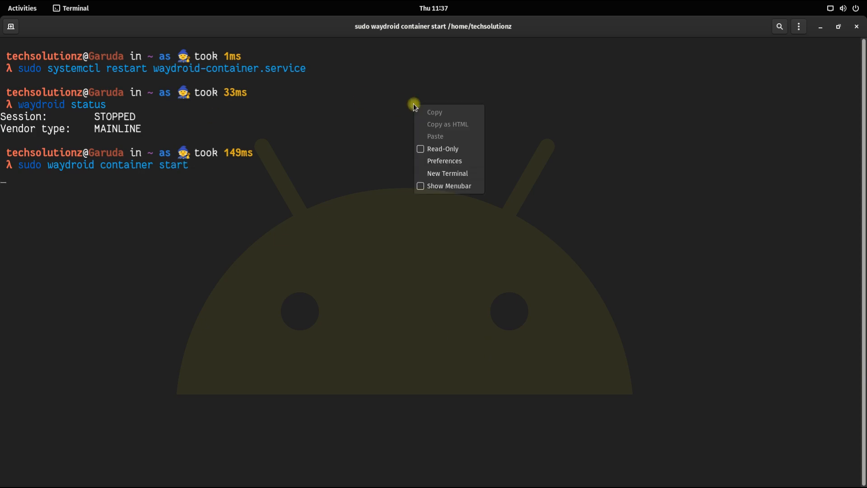
left_click(447, 173)
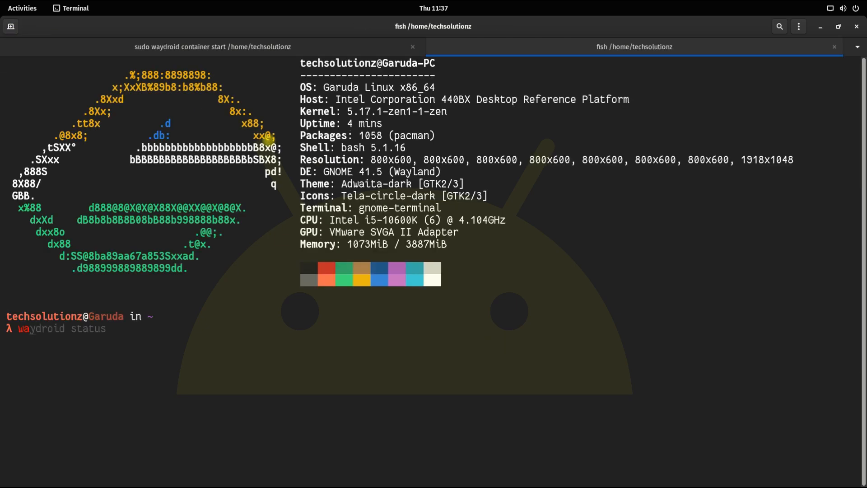
type("waydroid sessiob start")
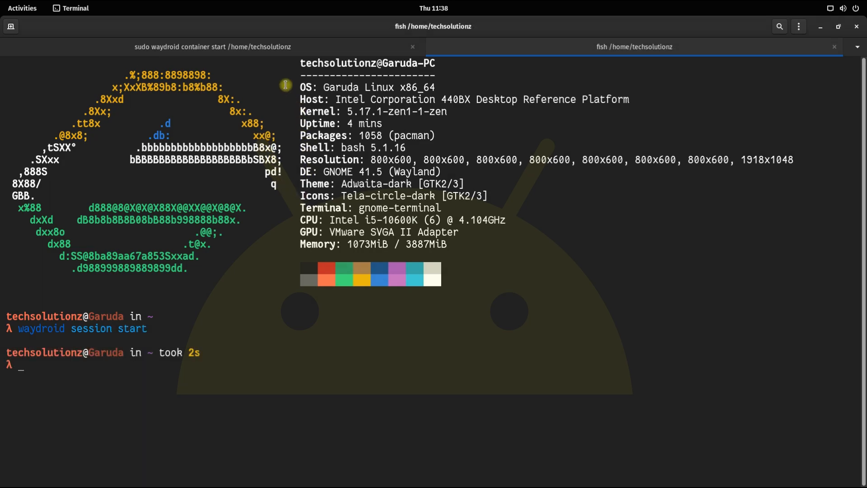
left_click(212, 46)
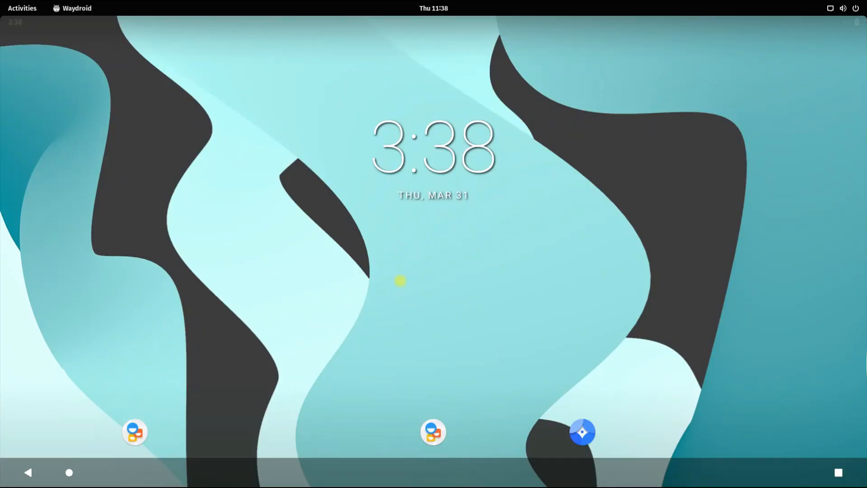
mouse_move(474, 349)
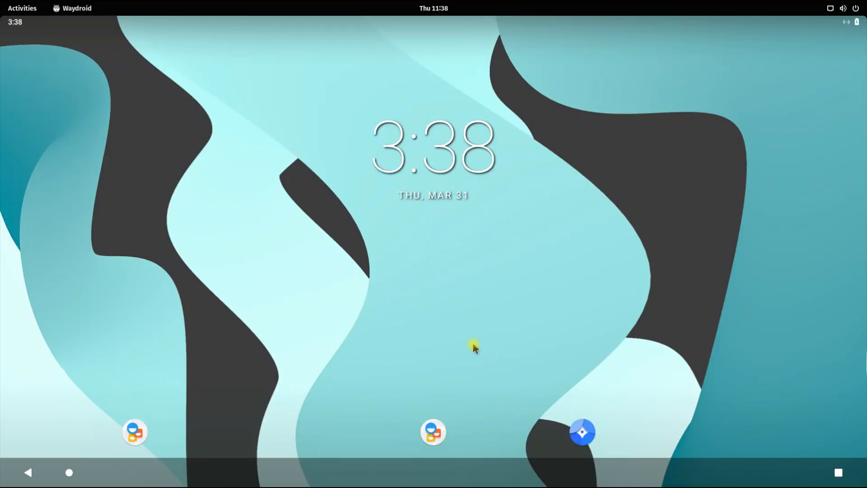
mouse_move(385, 178)
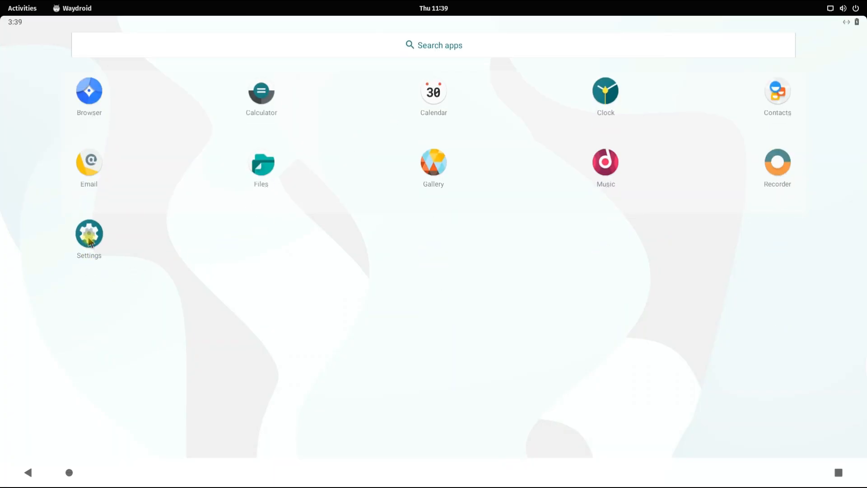
left_click(89, 232)
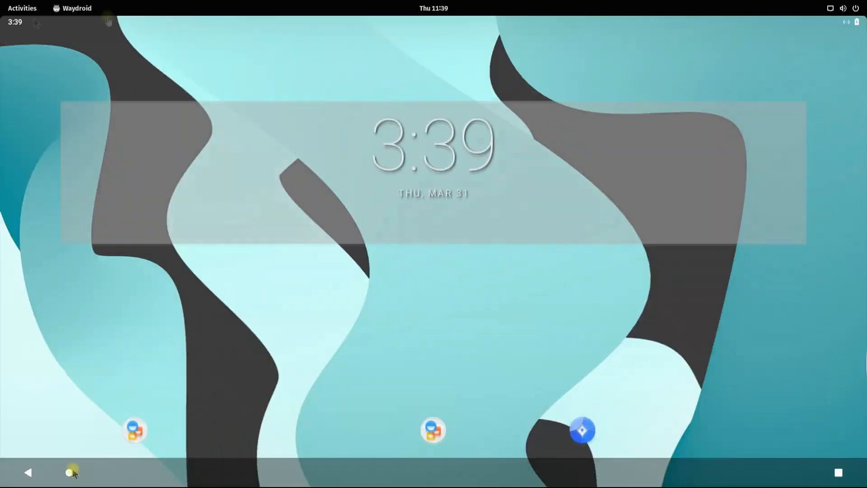
left_click(76, 8)
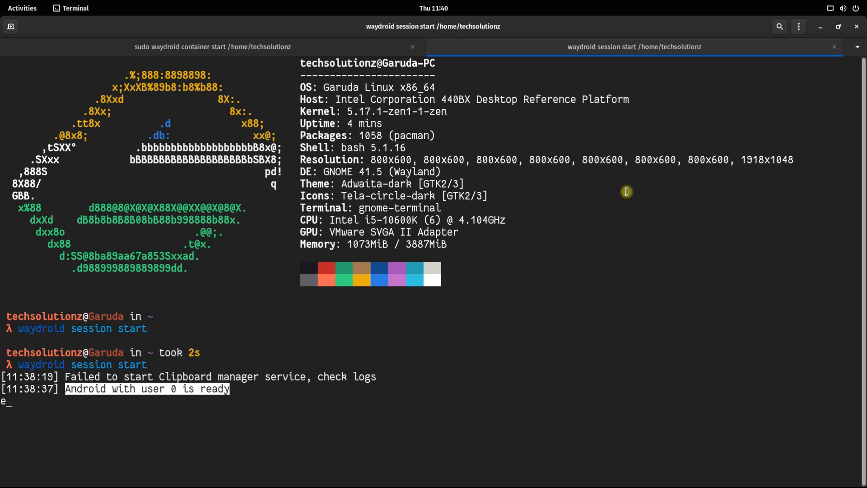
Step: Close the terminal despite running processes and launch Waydroid from the app grid
left_click(857, 27)
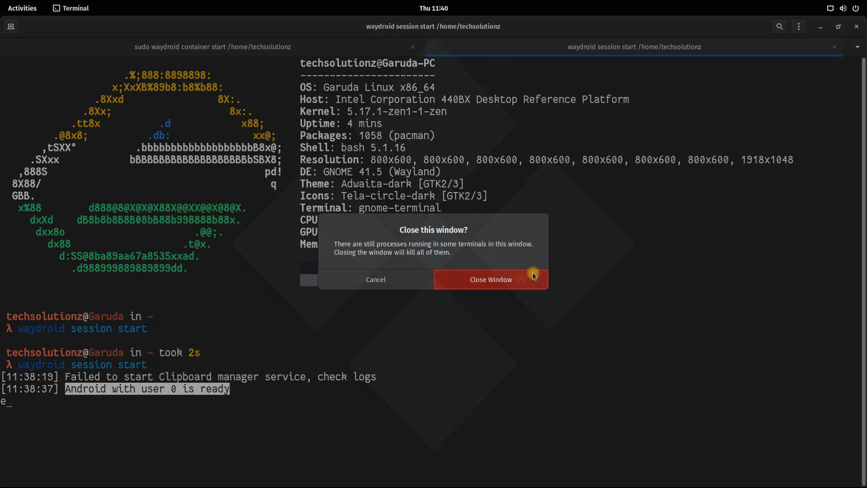
left_click(490, 279)
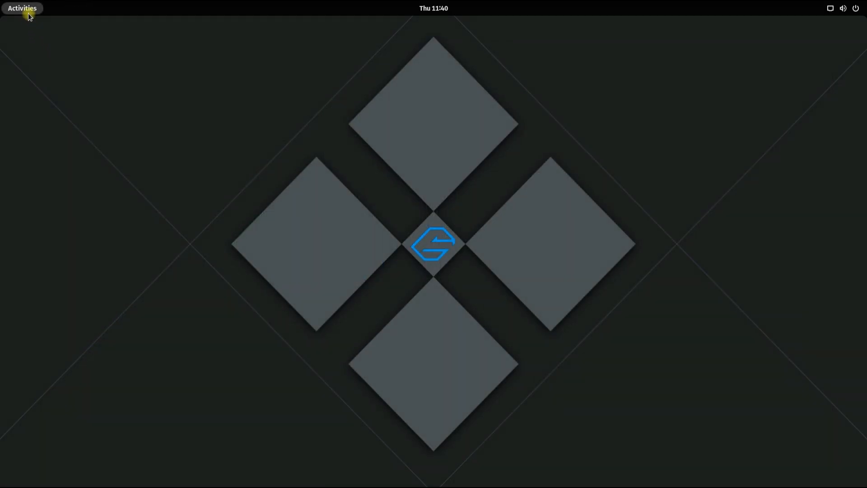
left_click(22, 8)
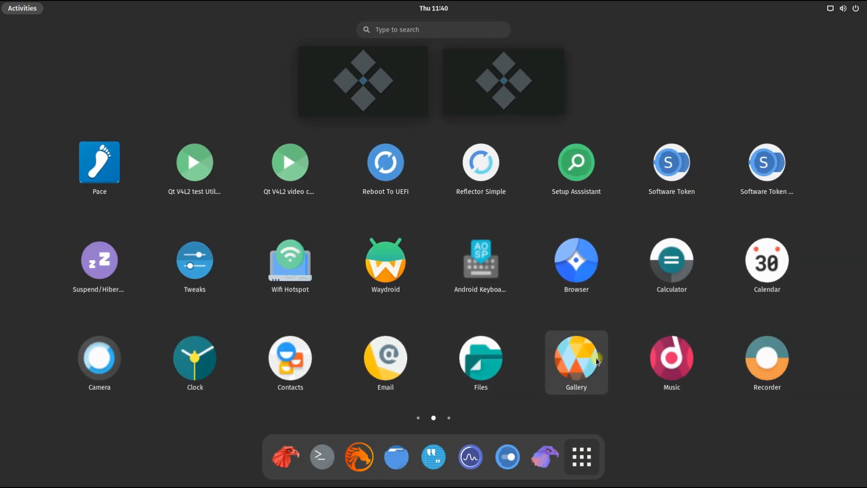
left_click(386, 260)
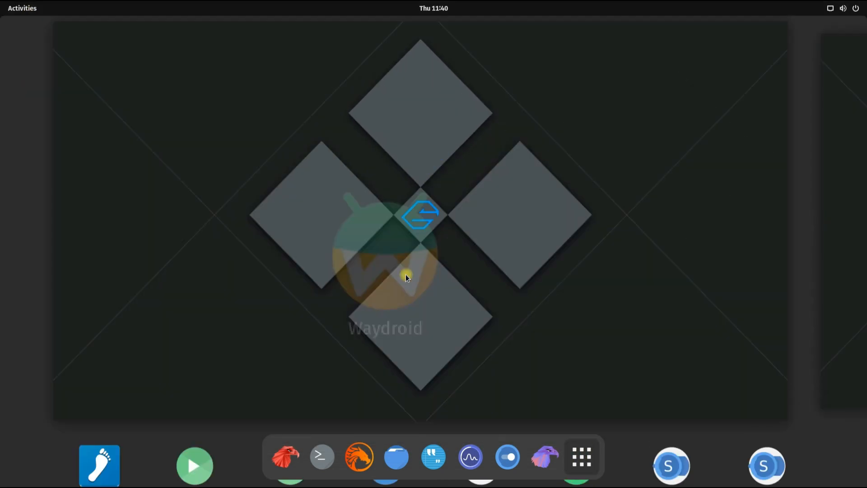